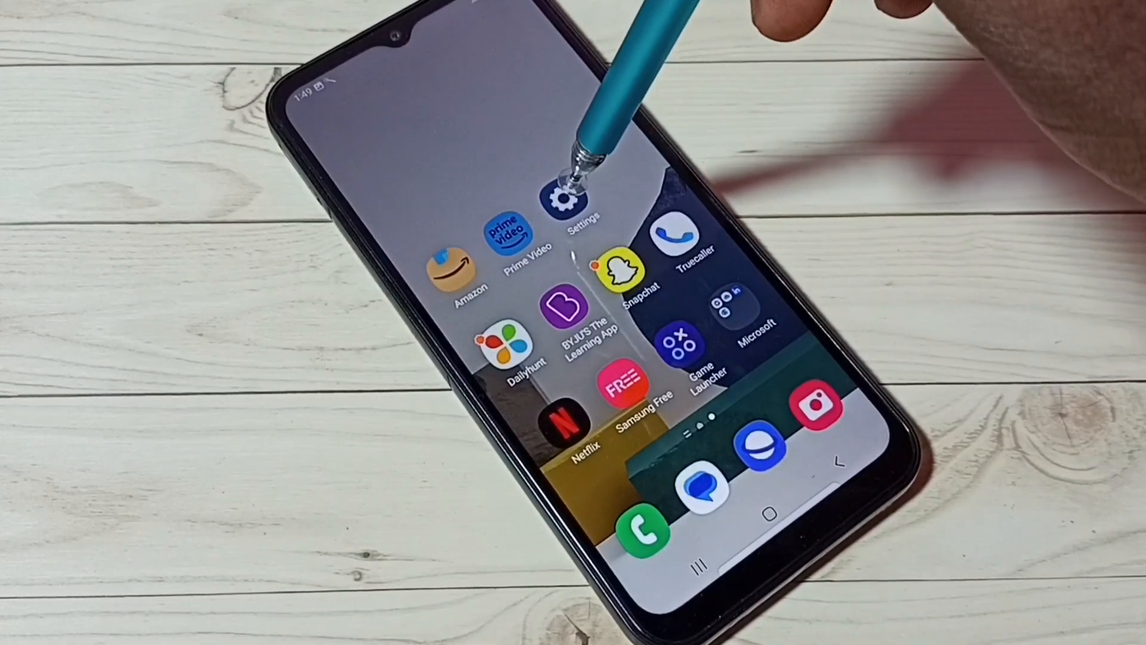
# Launch Settings and go to the Display page
pyautogui.click(577, 203)
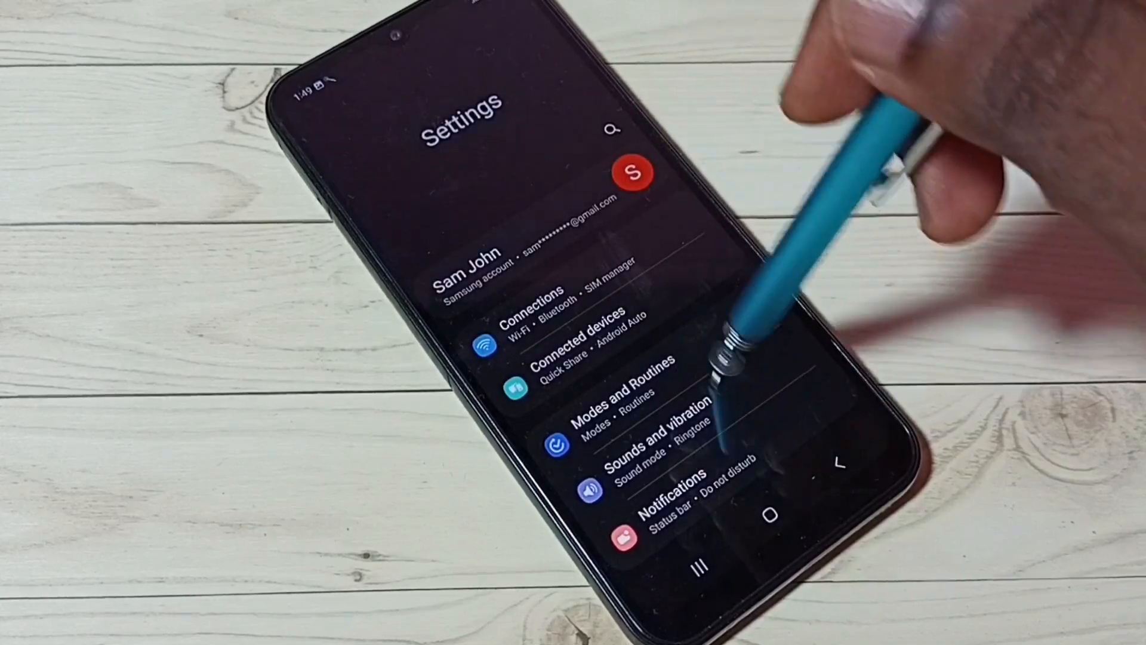
pyautogui.scroll(-3)
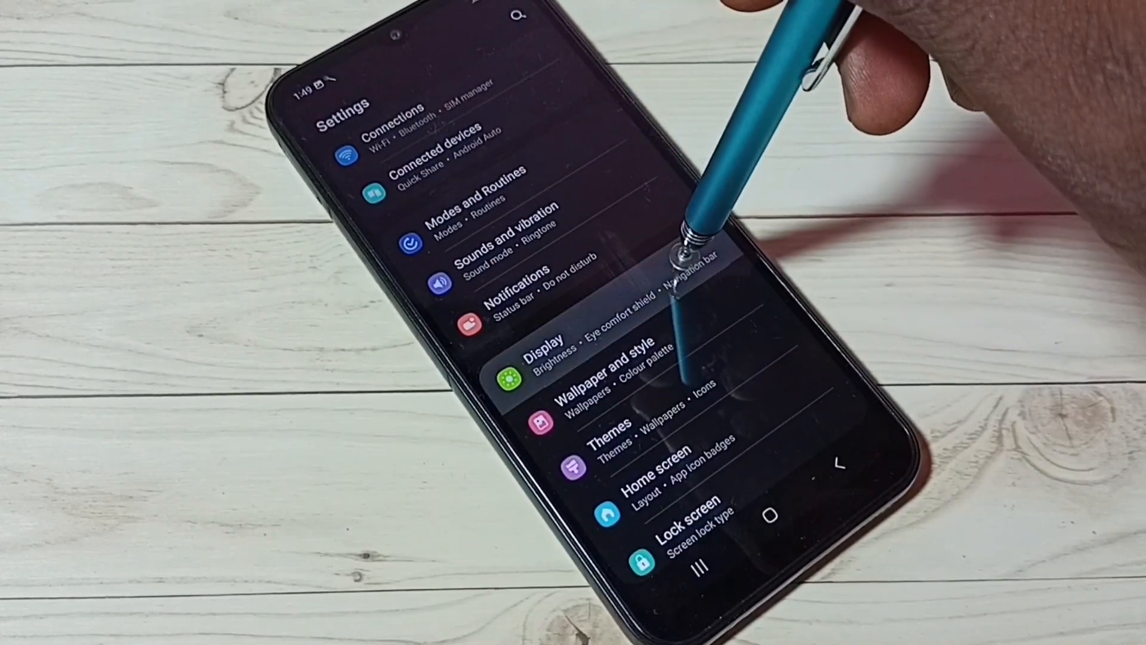
pyautogui.click(548, 348)
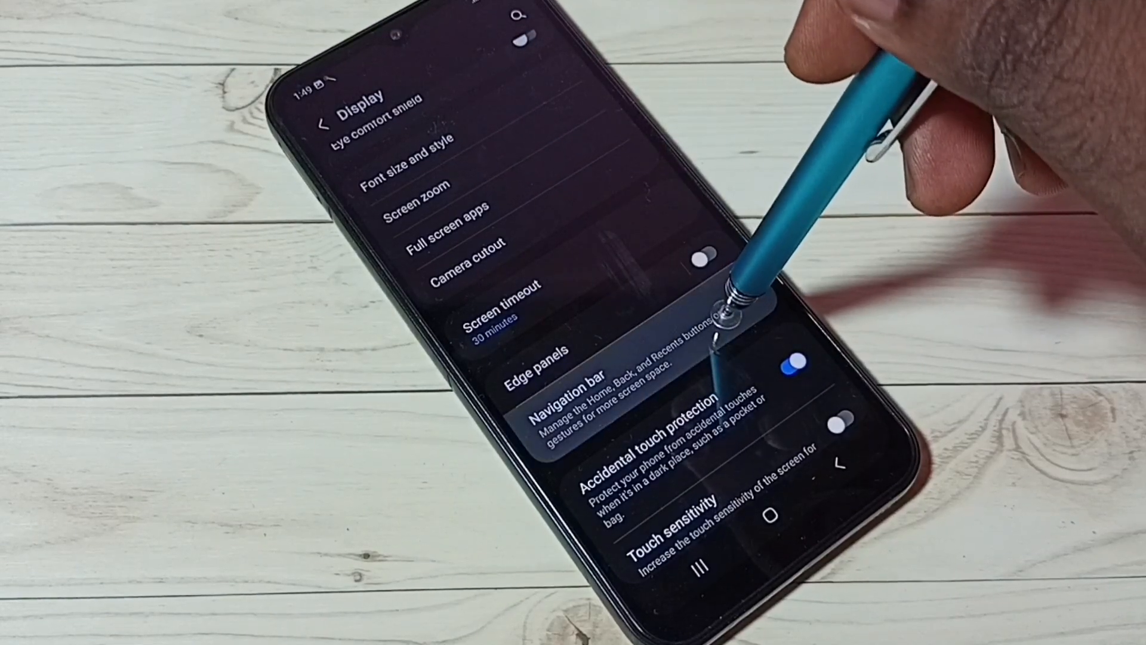
pyautogui.click(555, 376)
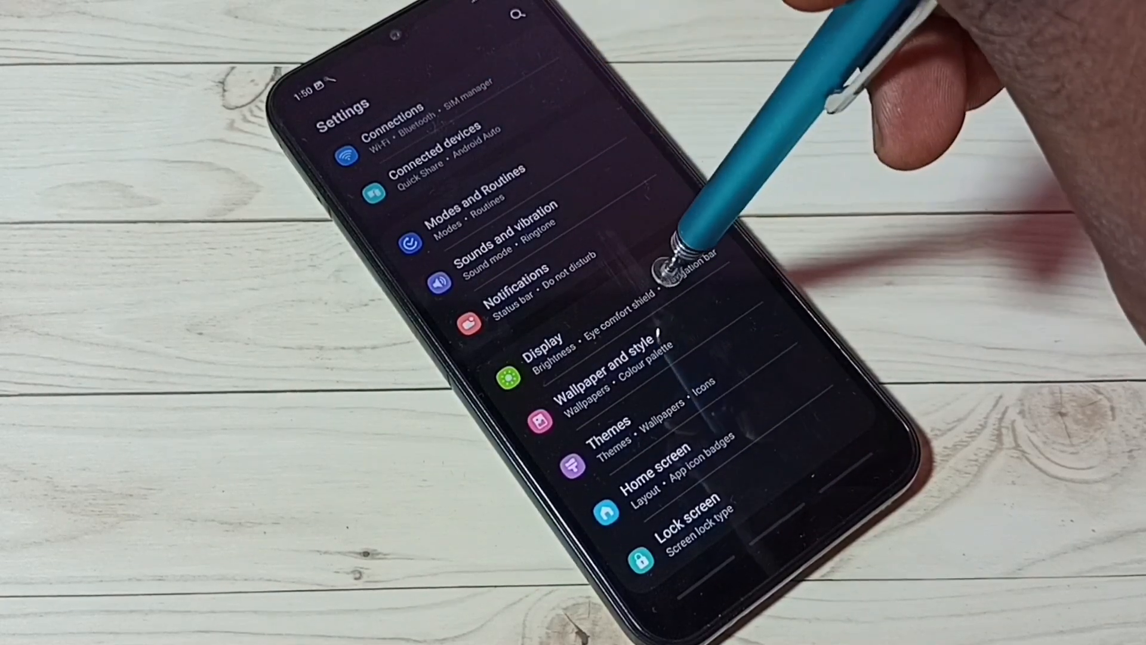
# Reopen Display to restore navigation buttons, then return to the home screen
pyautogui.click(545, 343)
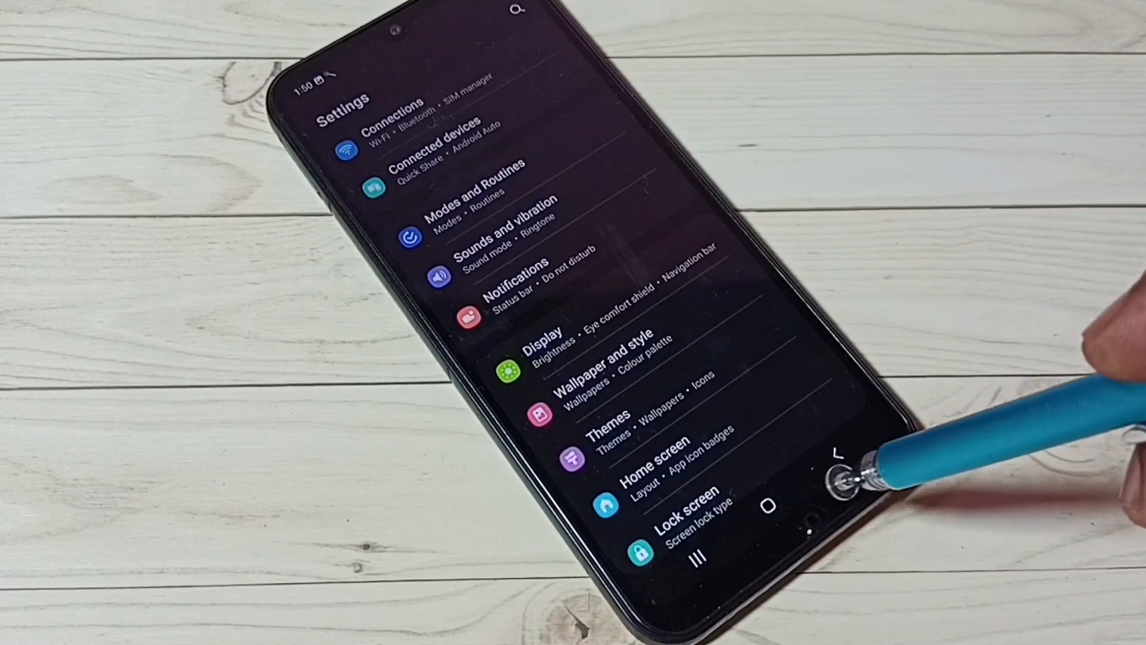
pyautogui.click(768, 502)
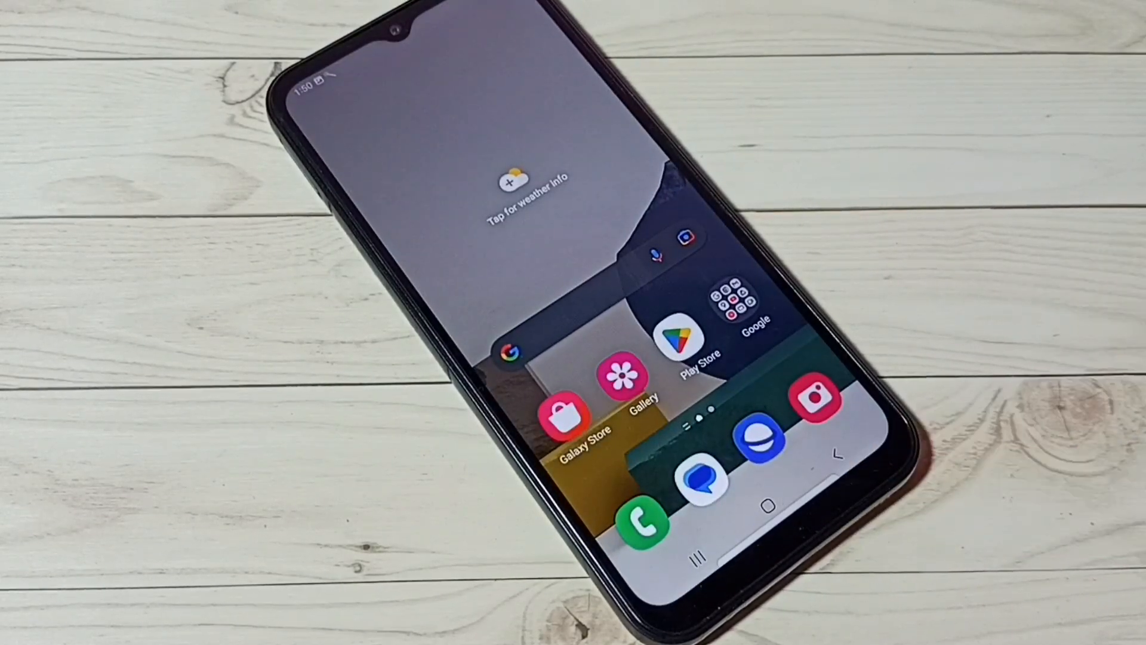